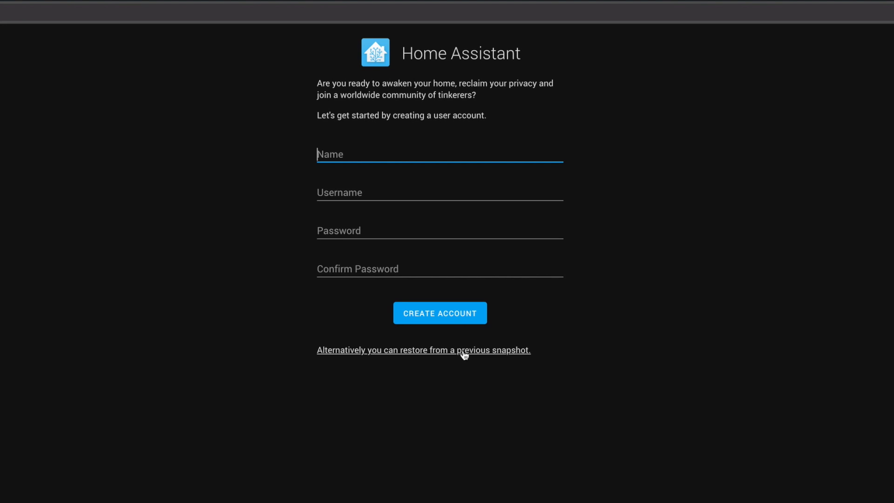
Attempt a snapshot restore from onboarding, hit the 1GB limit, and follow the large-snapshot guide link
click(422, 349)
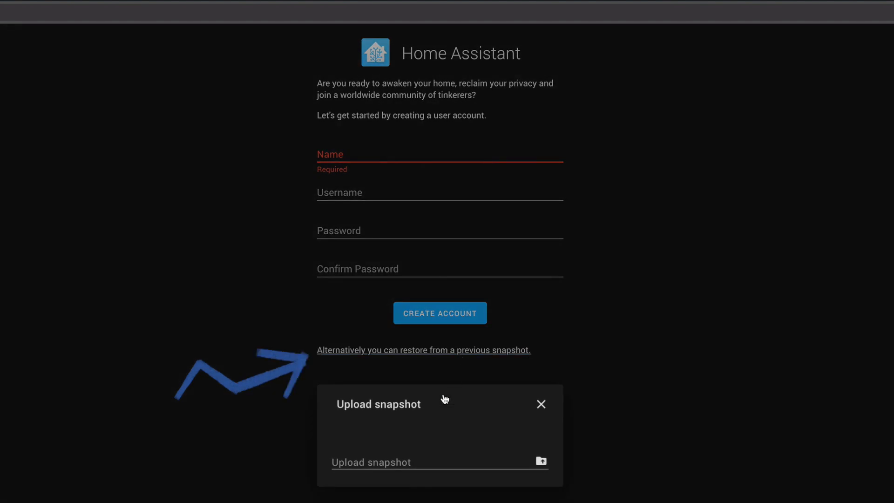
mouse_move(476, 466)
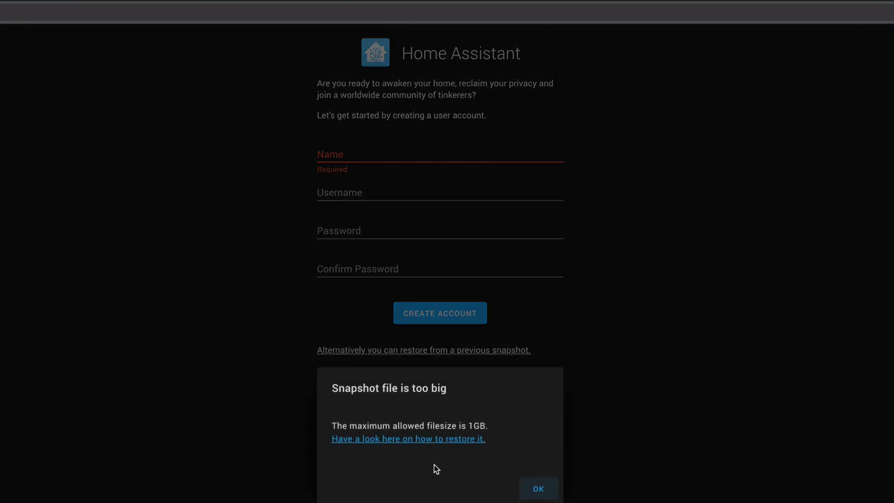
mouse_move(408, 443)
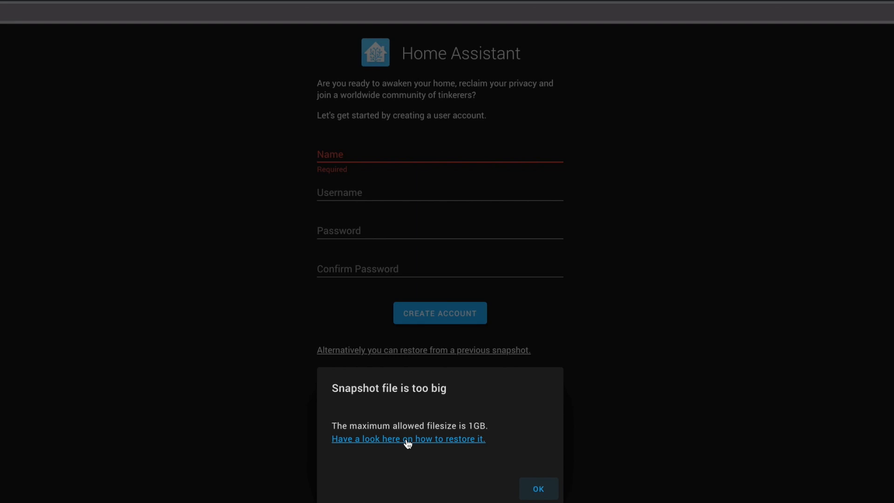
click(536, 489)
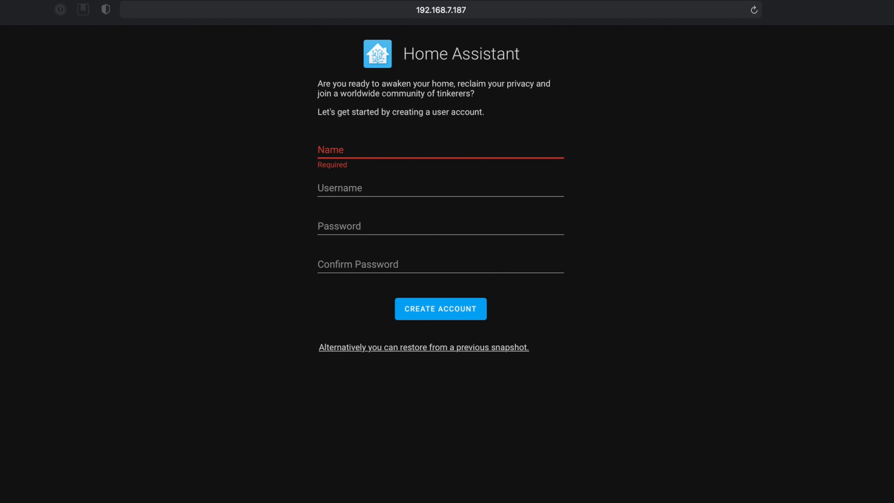
mouse_move(668, 55)
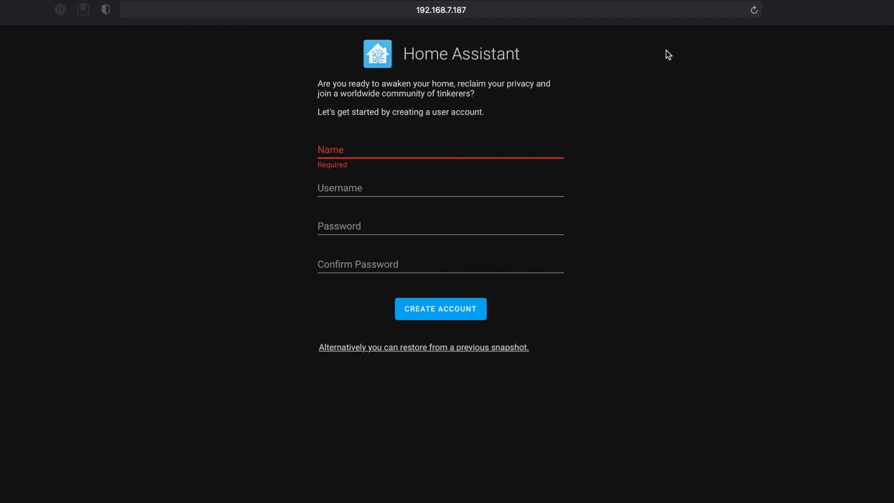
Create the user account 'jeffrey' and finish onboarding without adding integrations
text(jeffrey)
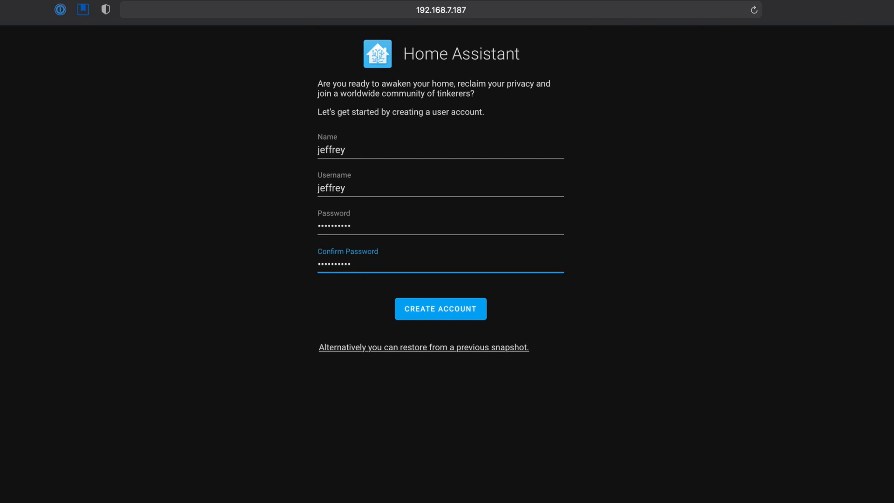
click(440, 308)
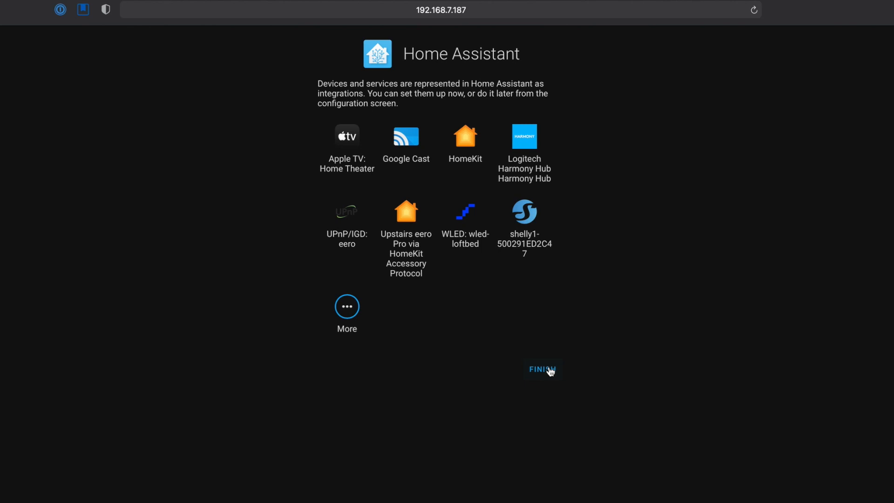
click(541, 369)
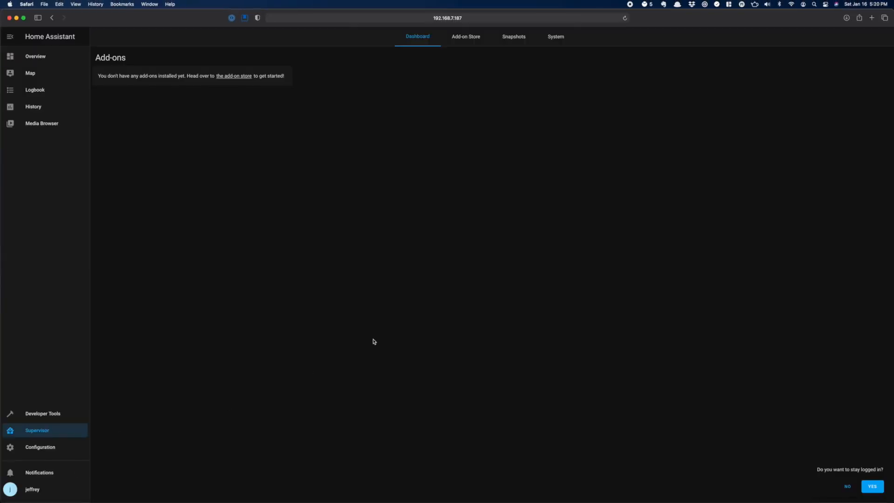
mouse_move(819, 464)
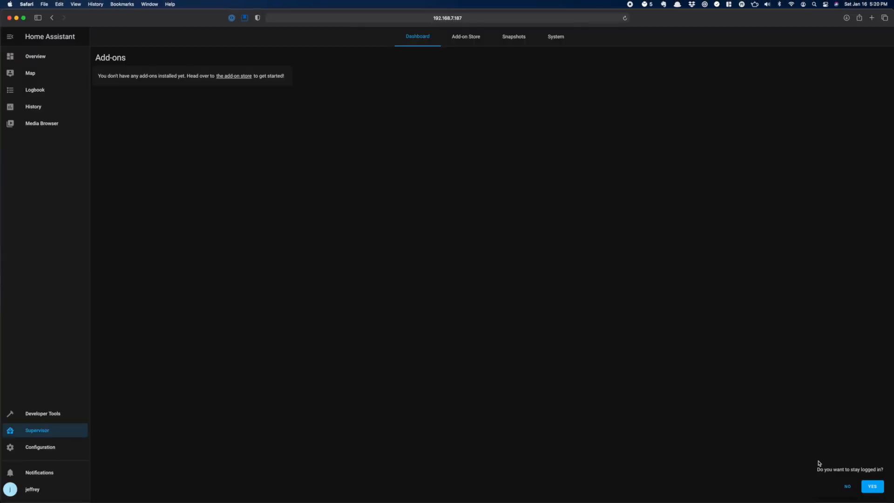
Answer the stay-logged-in prompt, review the Supervisor System versions, then go to the Add-on Store
click(872, 486)
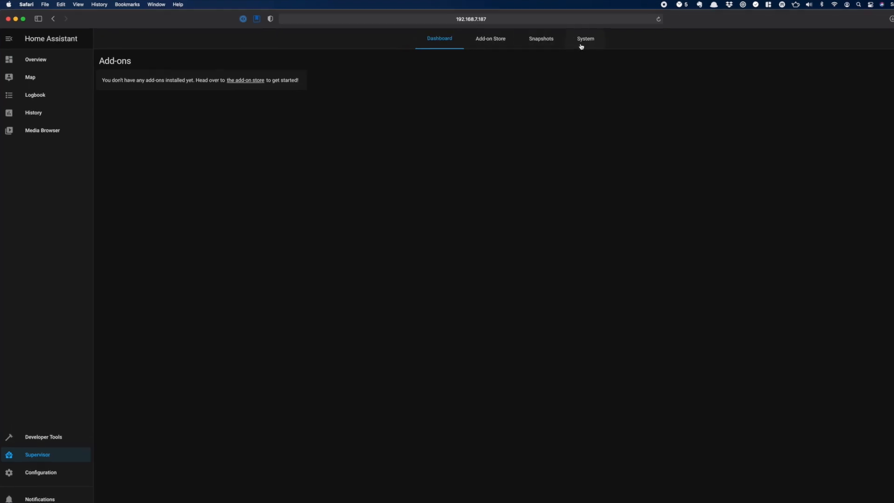
click(585, 38)
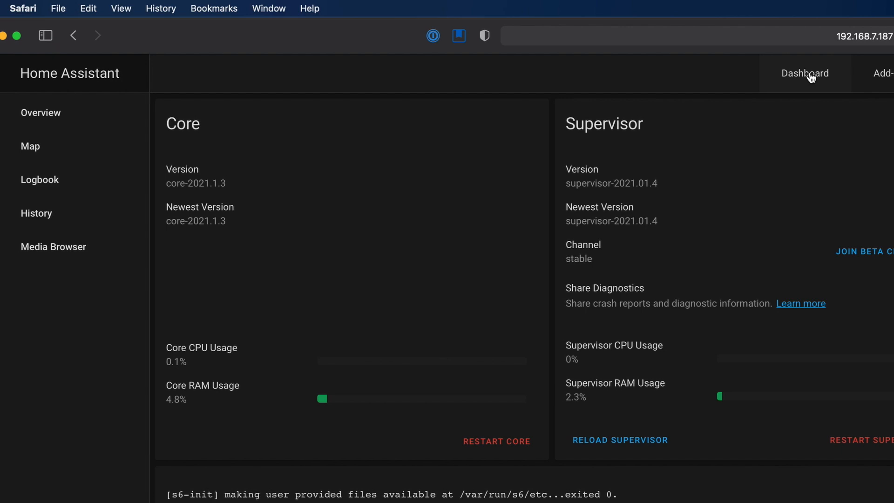
click(878, 73)
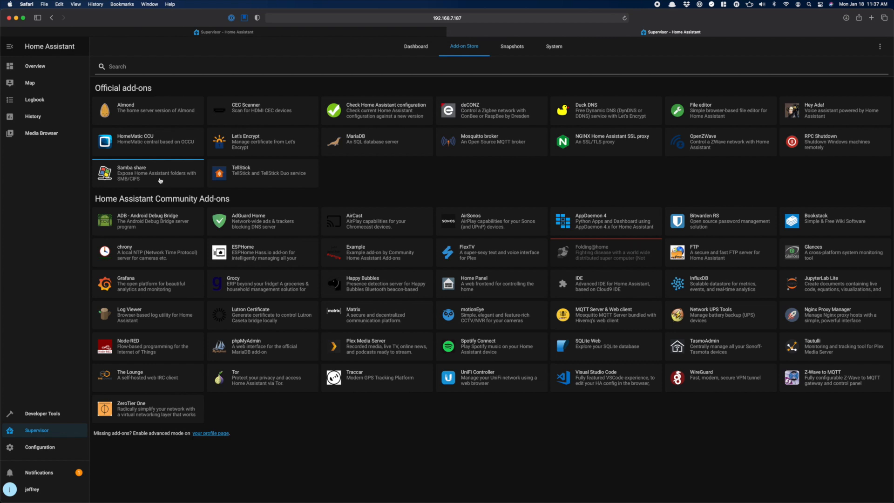
mouse_move(166, 182)
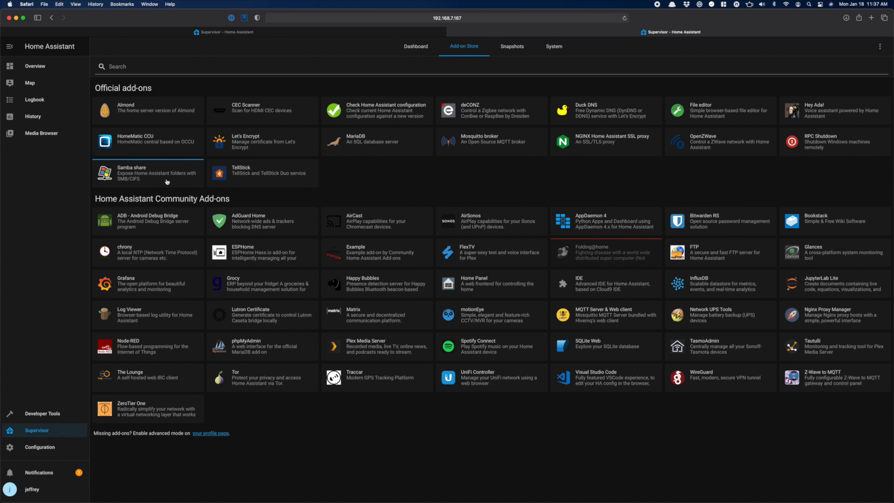
Install the Samba share add-on from the store
click(147, 173)
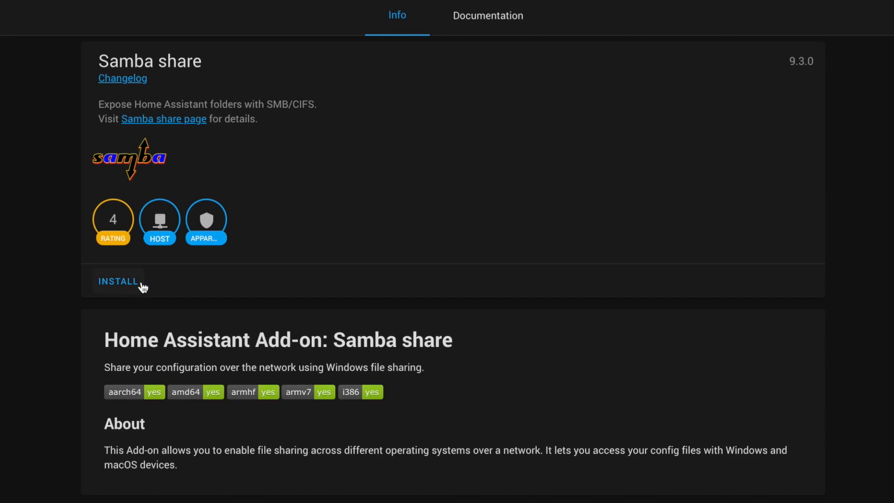
click(118, 281)
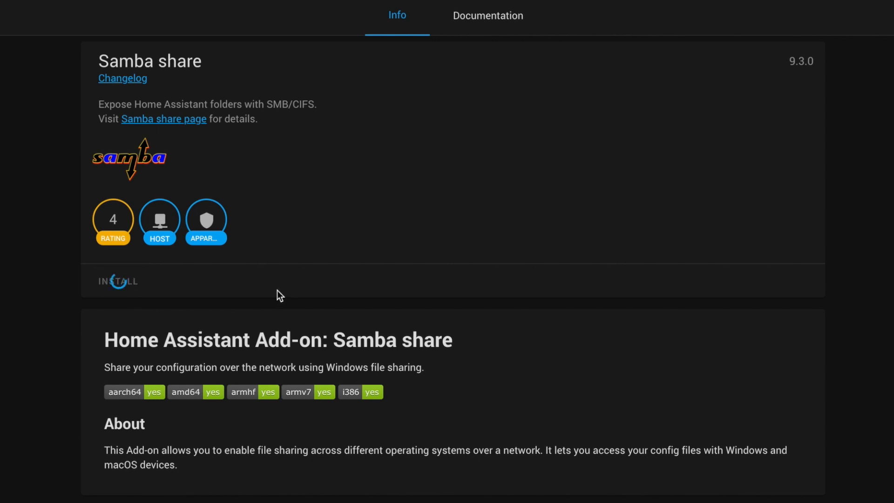
click(117, 280)
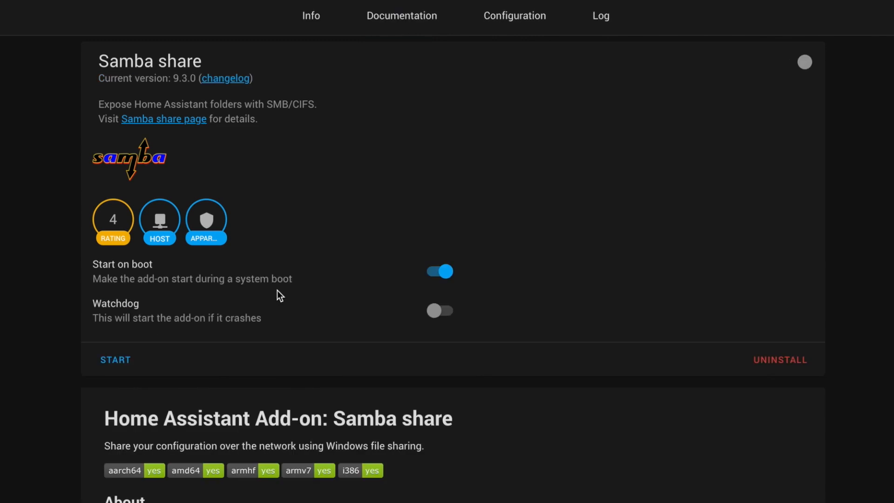
click(514, 15)
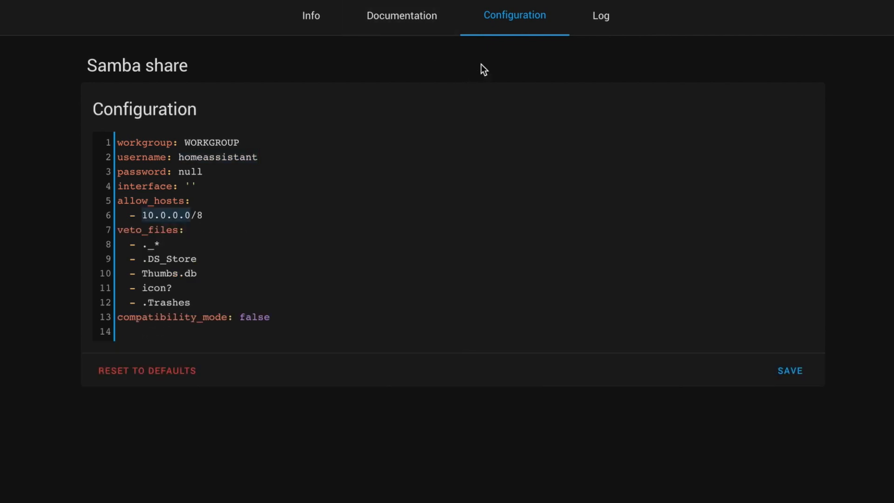
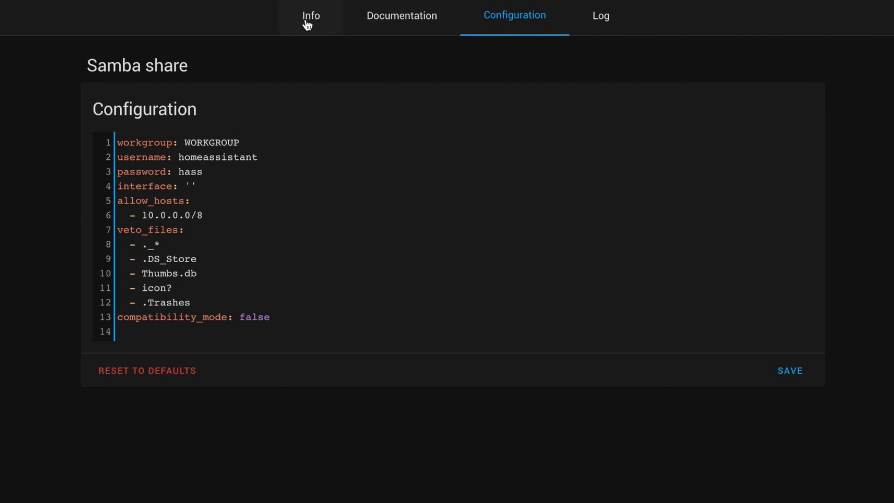
click(311, 16)
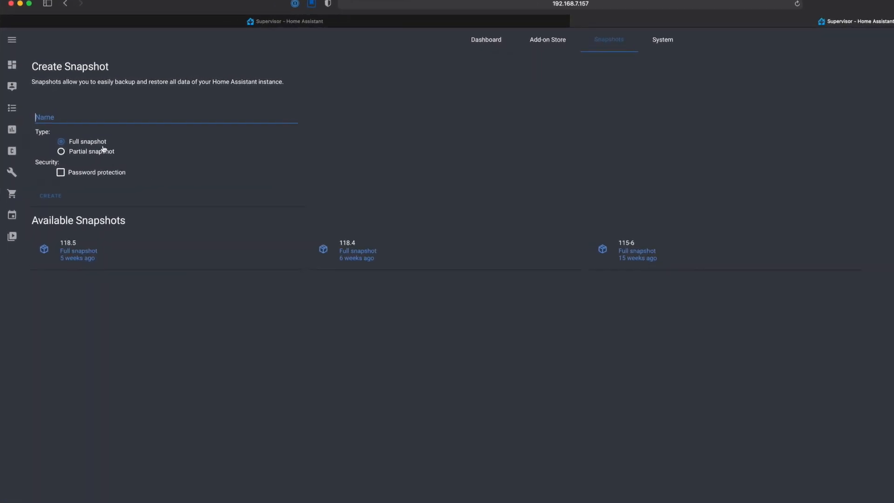
Name the new full snapshot 'rpi4_fullbackup' on the old instance
text(rpi4_f)
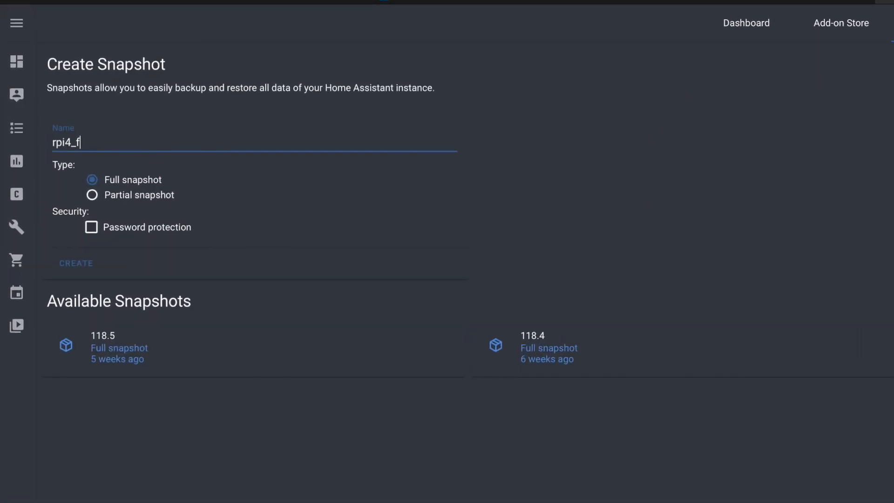
text(ullbackup)
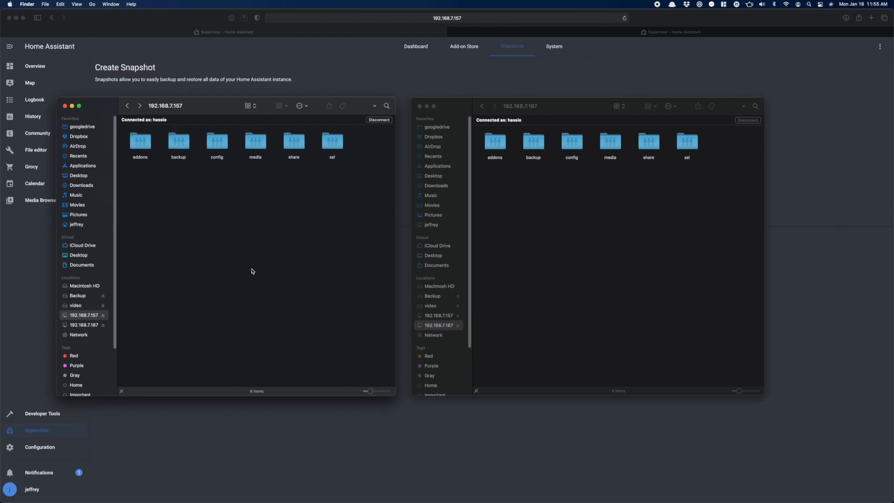
Copy 3cce49eb.tar from the old share's backup folder into the new instance's backup folder
double_click(179, 141)
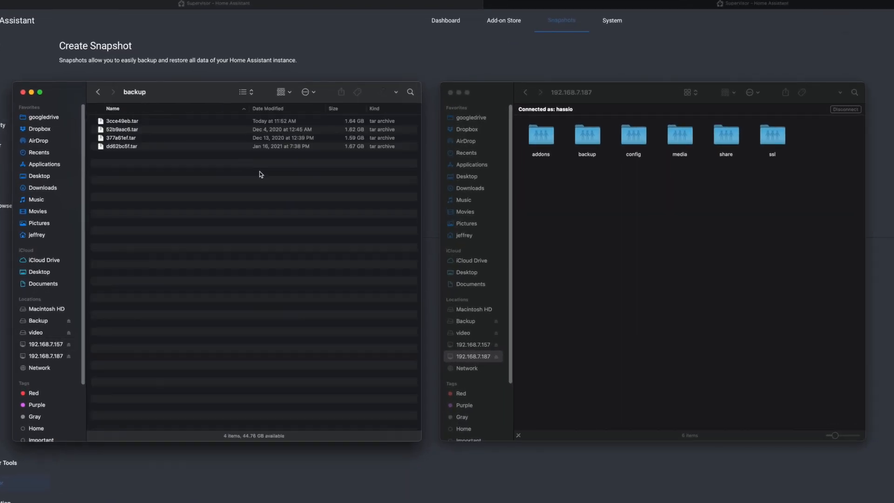
right_click(121, 120)
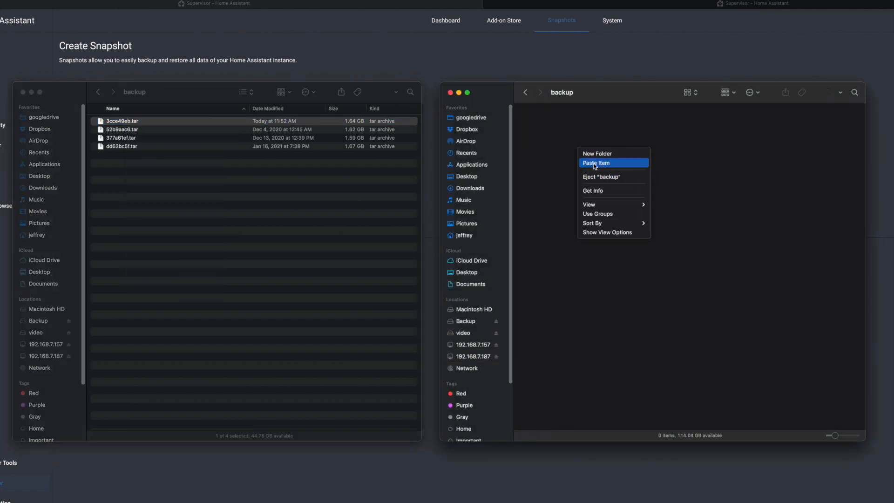
click(597, 162)
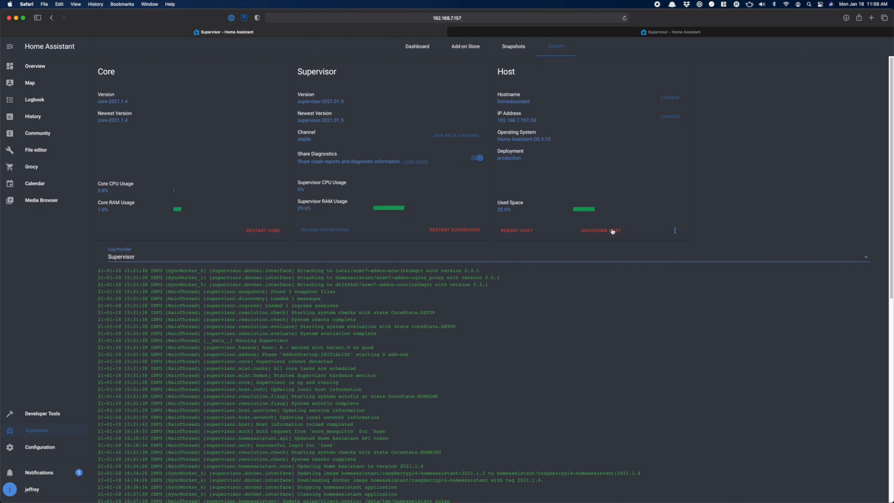
Shut down the old host, note the ttyACM0 serial device, then go to the Snapshots list for migration_backup
click(675, 230)
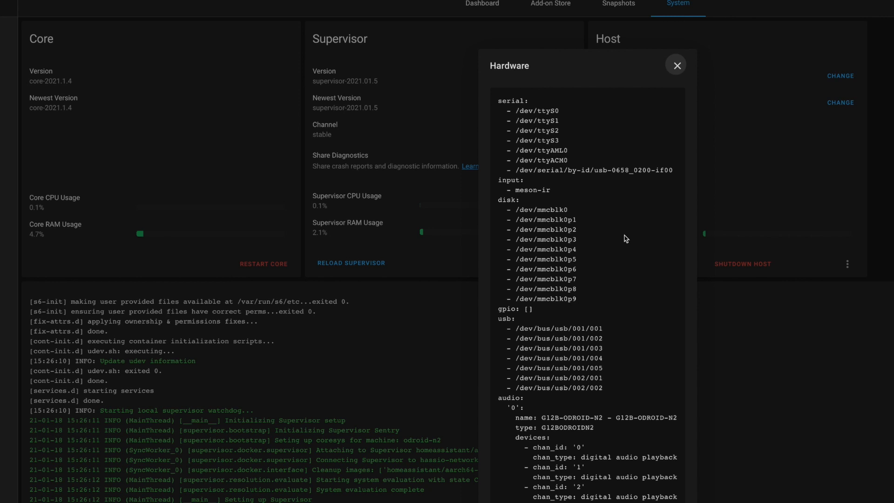
double_click(557, 159)
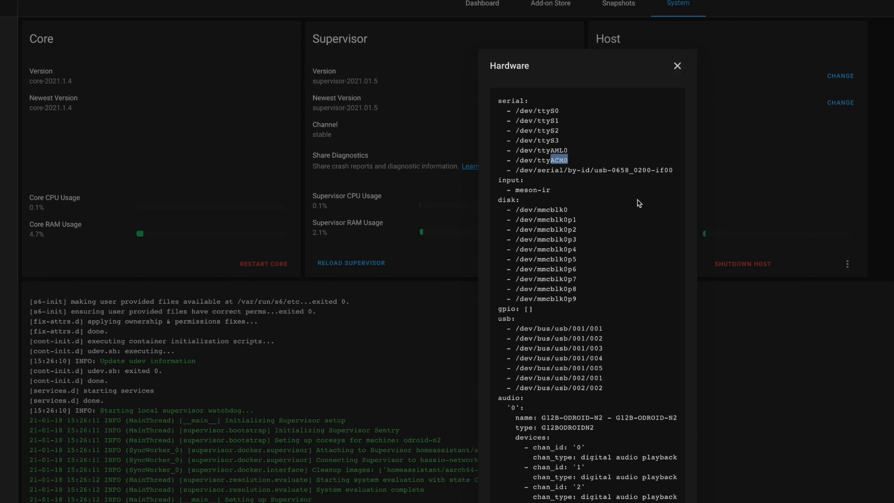
click(677, 65)
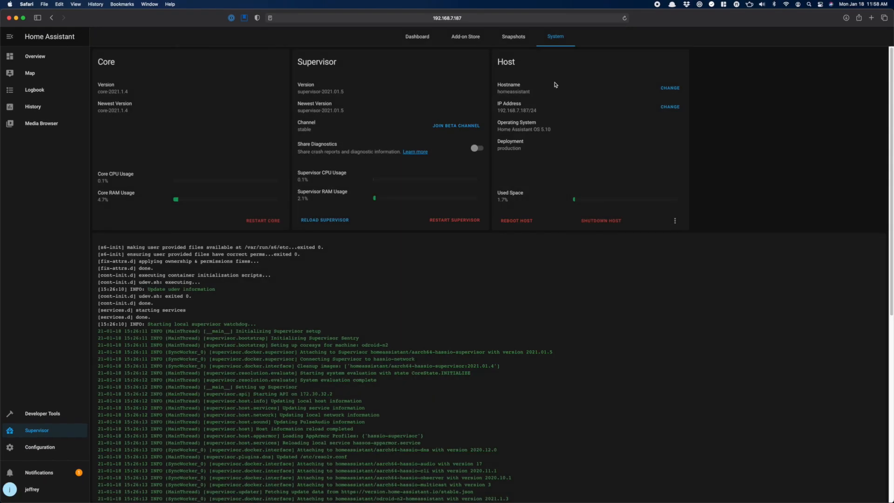
mouse_move(565, 96)
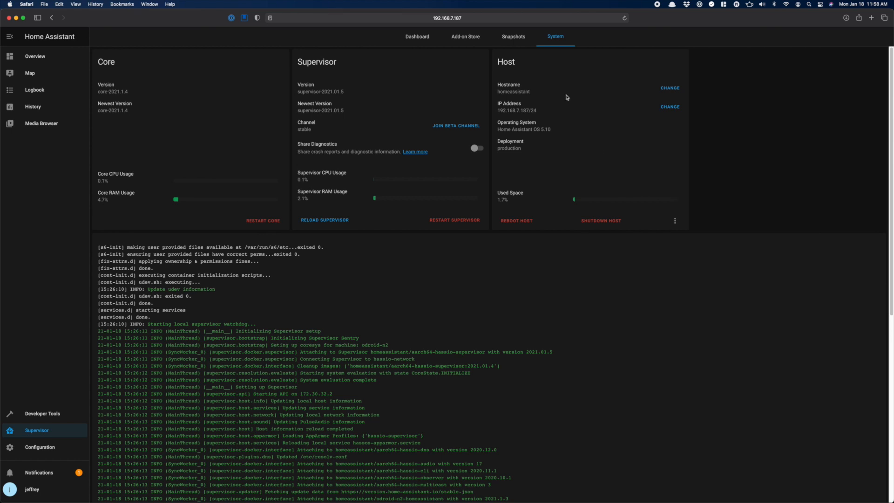
click(513, 37)
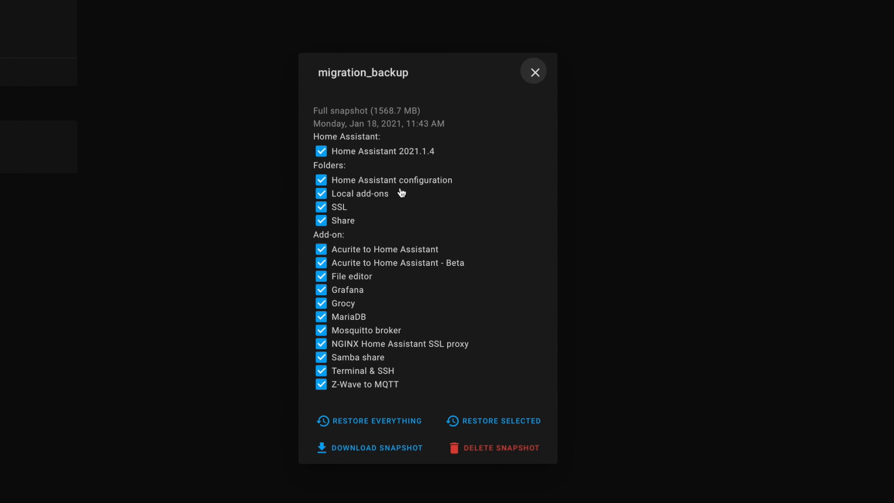
Uncheck Home Assistant 2021.1.4 in the migration_backup restore, keeping all folders and add-ons selected
click(321, 151)
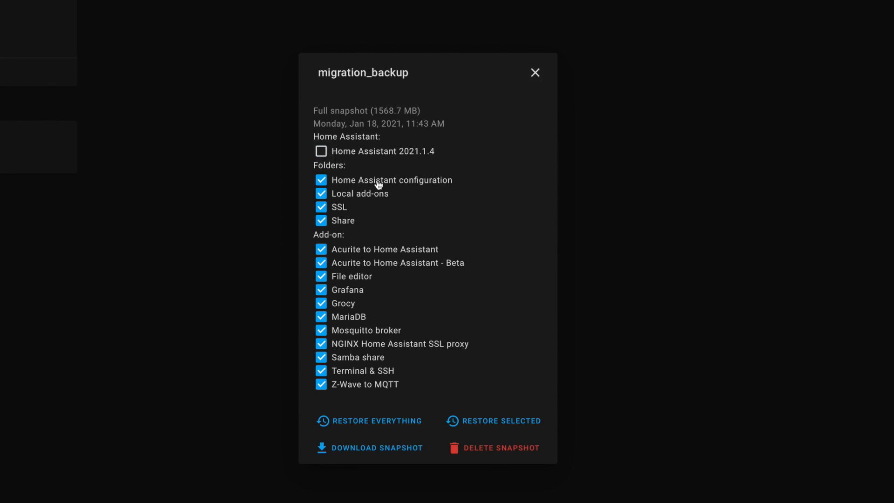
mouse_move(359, 244)
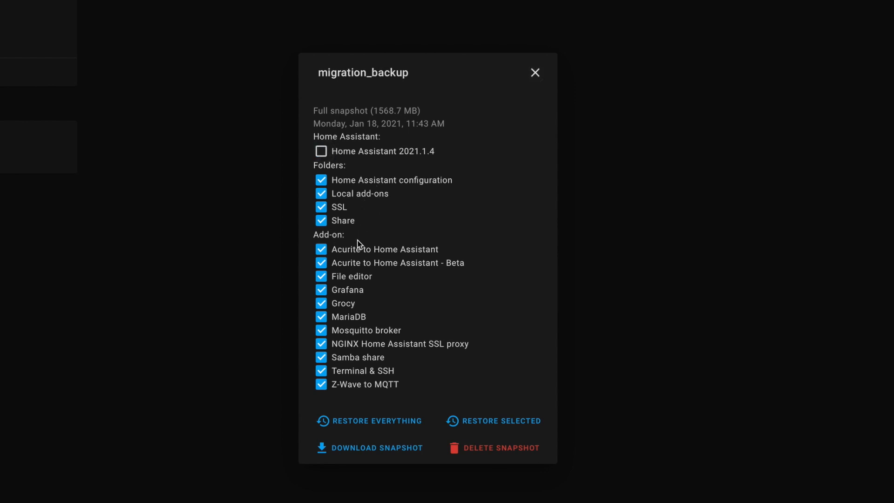
mouse_move(396, 329)
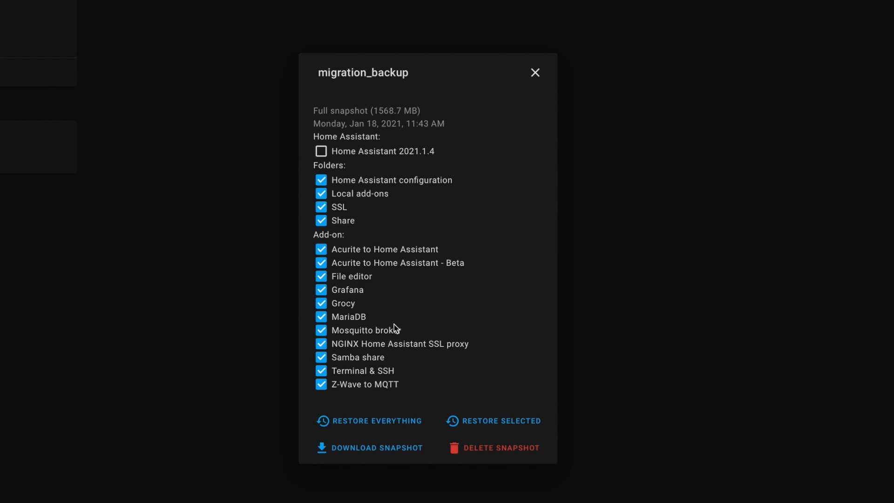
mouse_move(369, 362)
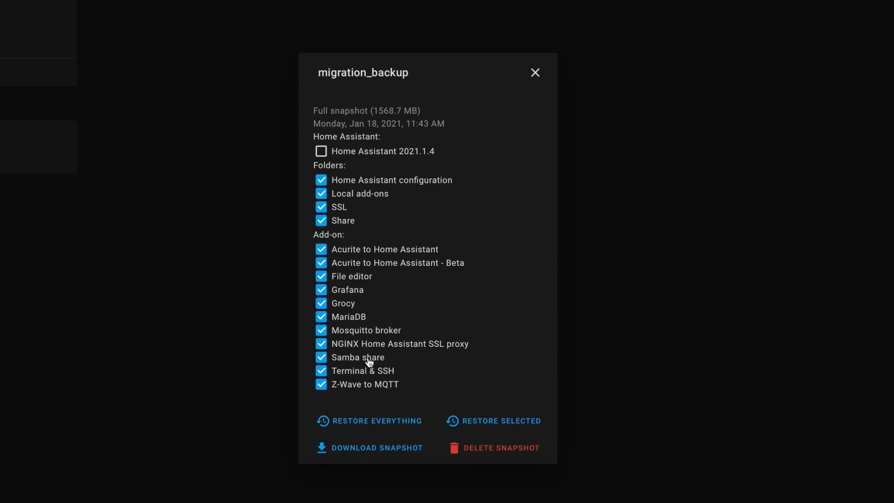
mouse_move(371, 395)
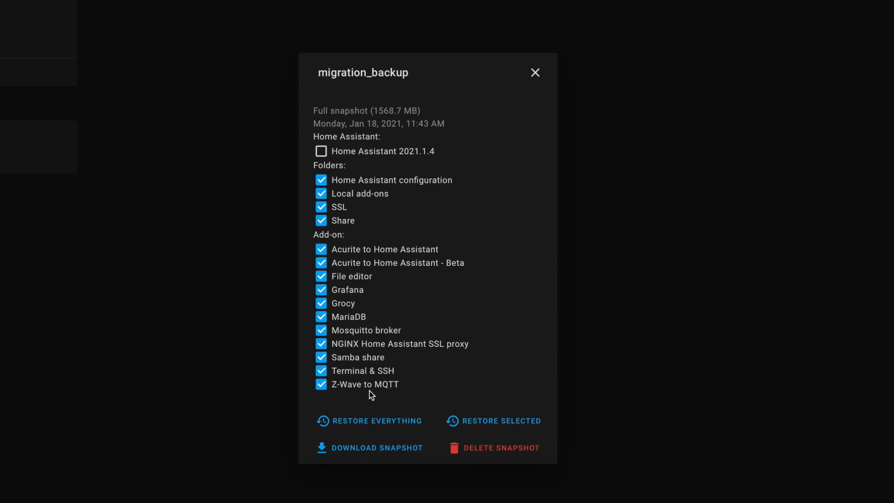
mouse_move(357, 242)
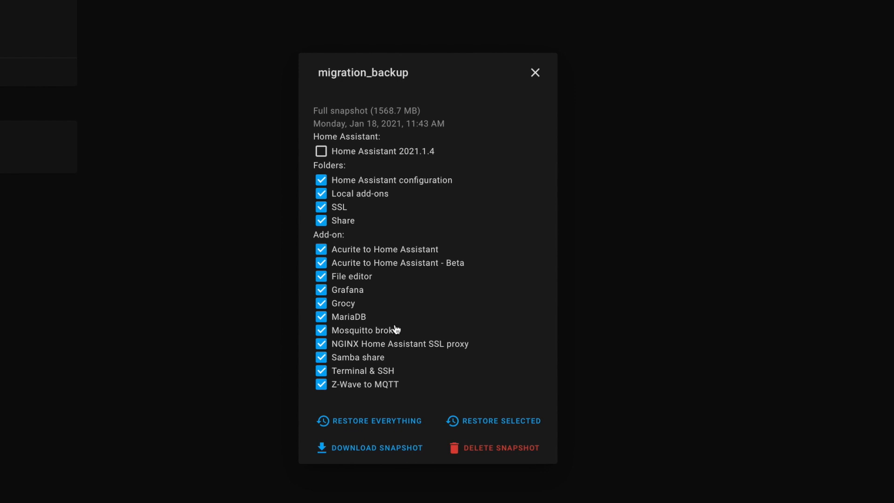
mouse_move(553, 293)
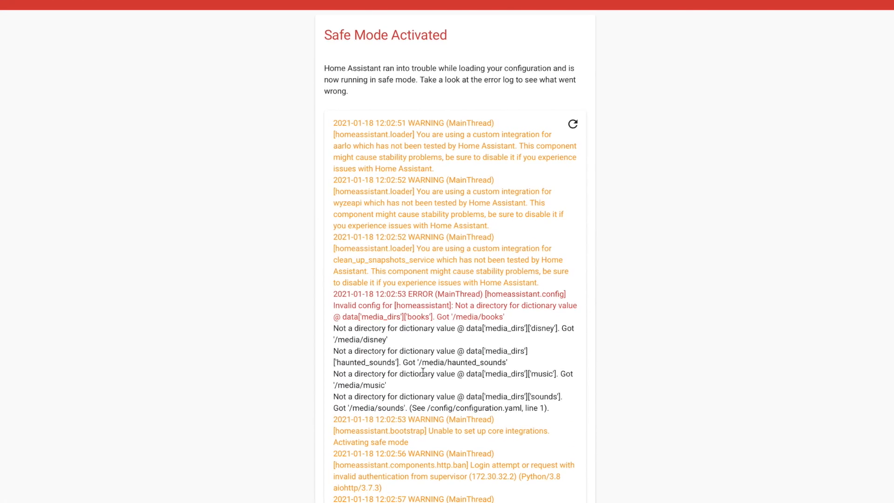
Scroll through the safe-mode error log reporting invalid media_dirs
scroll(down, 3)
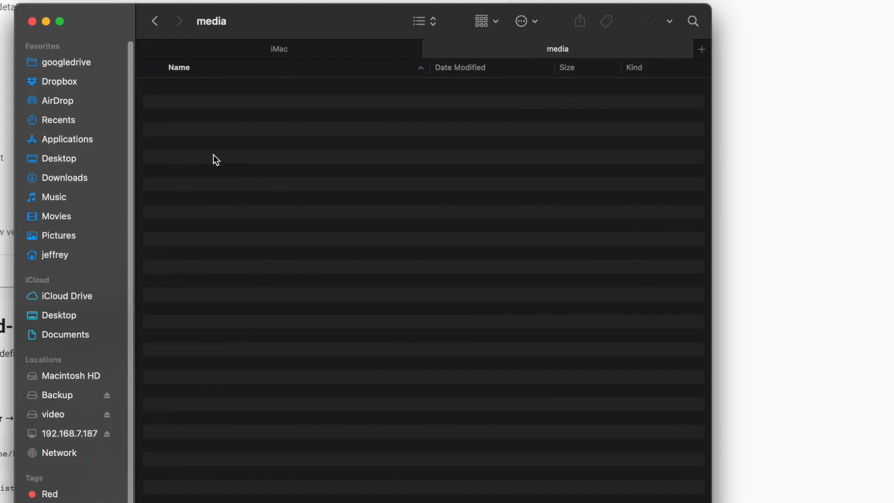
mouse_move(283, 14)
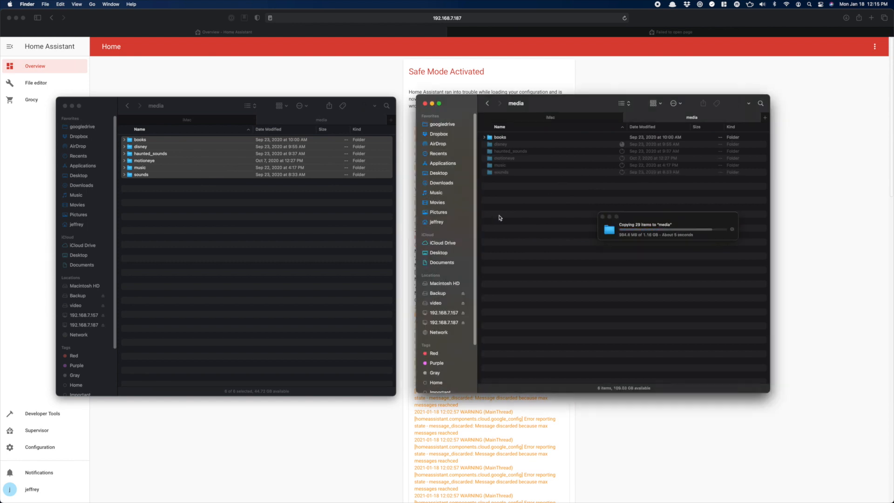
Go to the Supervisor System overview after the media folders begin copying
click(37, 431)
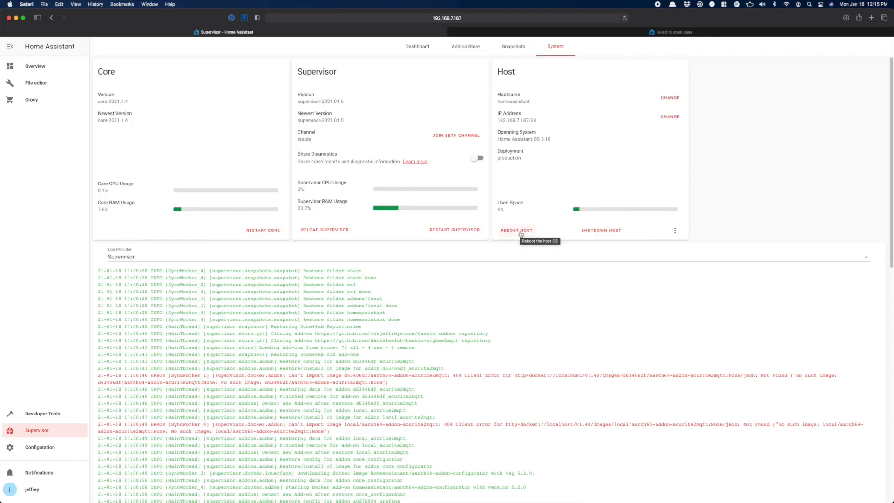
Reboot the host OS and then view the notifications once the dashboard returns
click(34, 56)
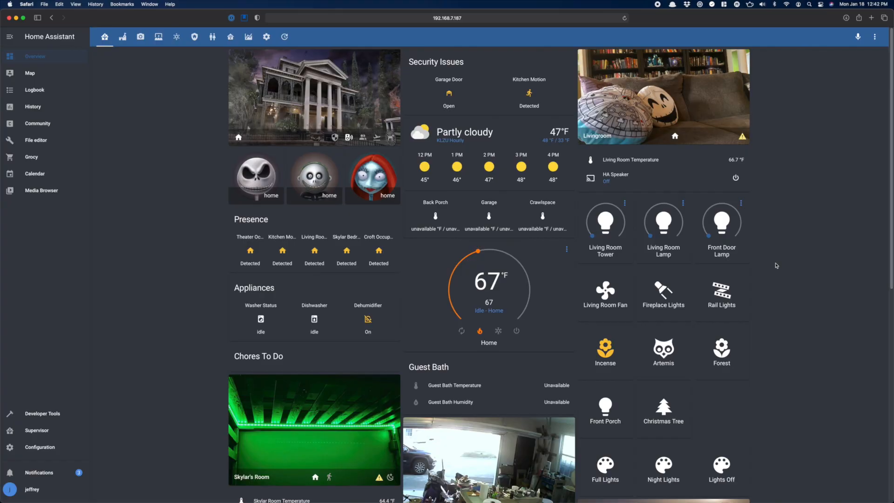
mouse_move(105, 340)
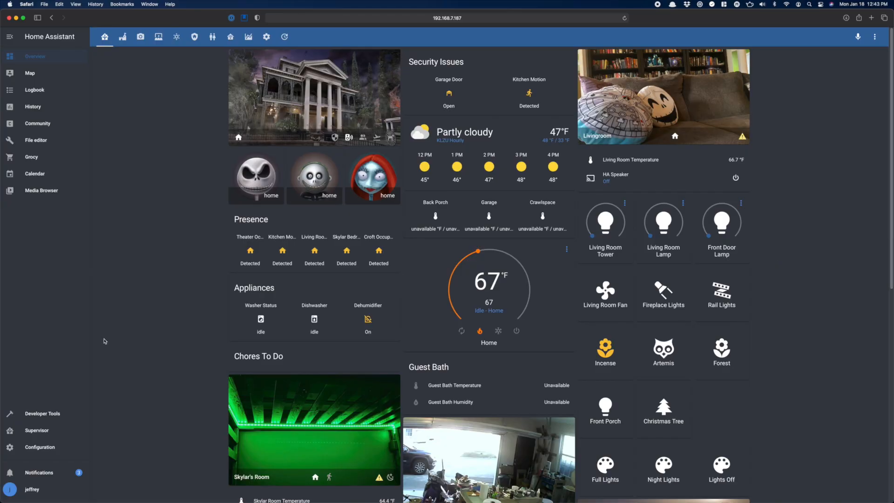
click(38, 472)
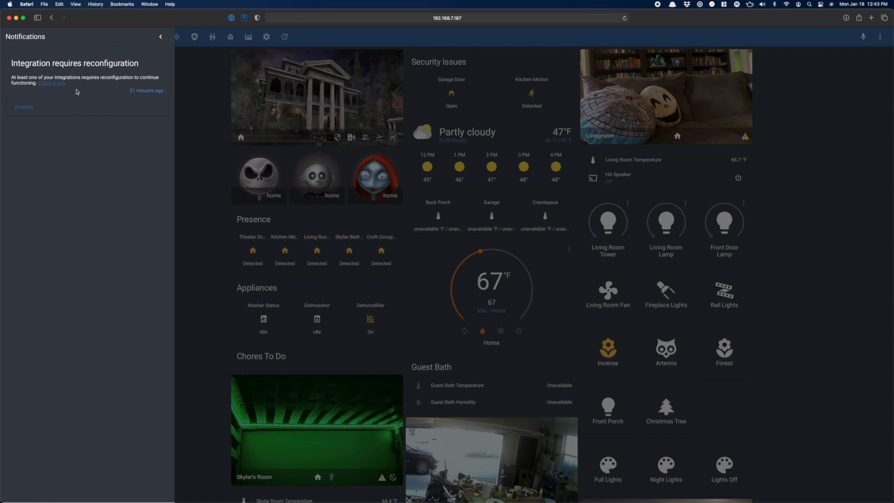
Check the Samsung TV: Theater TV integration needing attention, then go to the Community Store
click(51, 83)
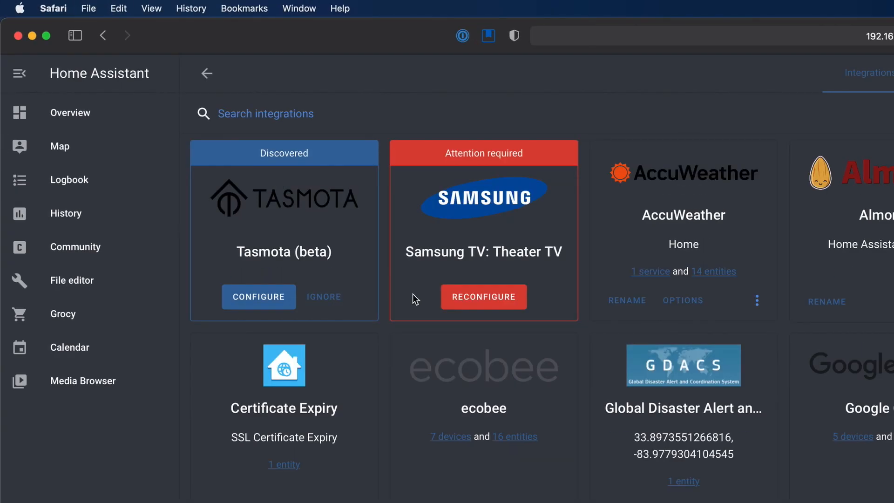
mouse_move(433, 312)
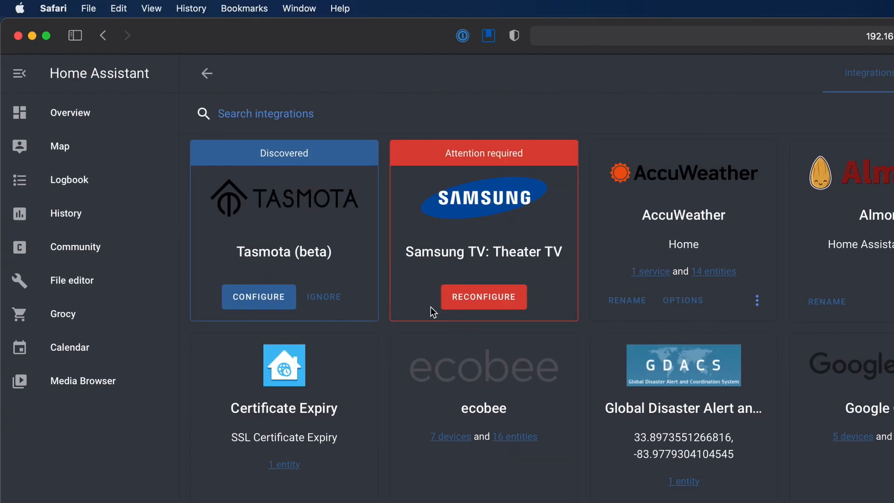
mouse_move(427, 309)
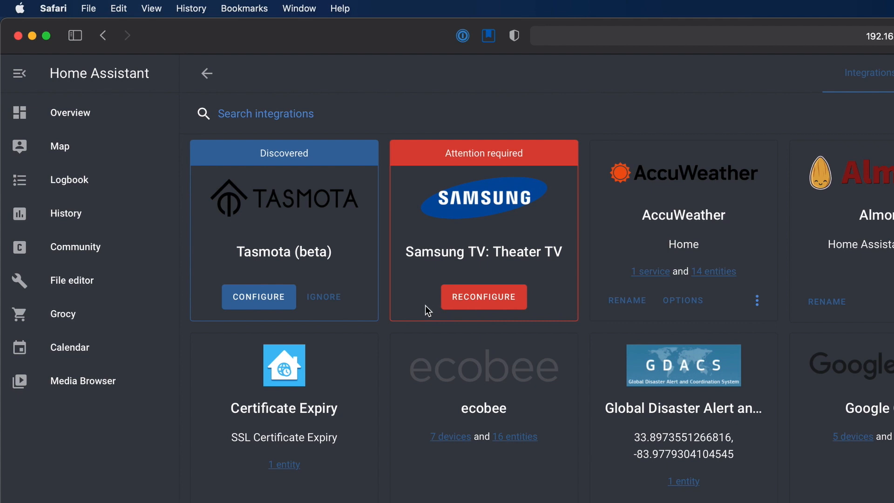
mouse_move(433, 310)
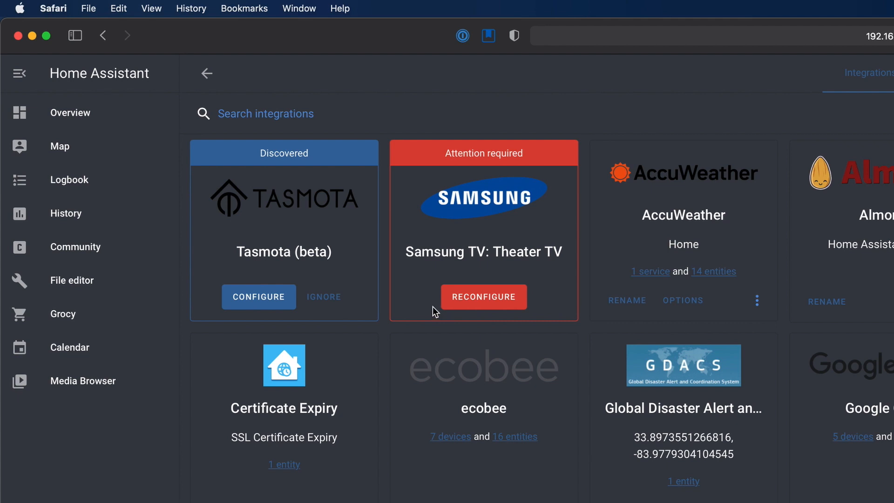
mouse_move(96, 245)
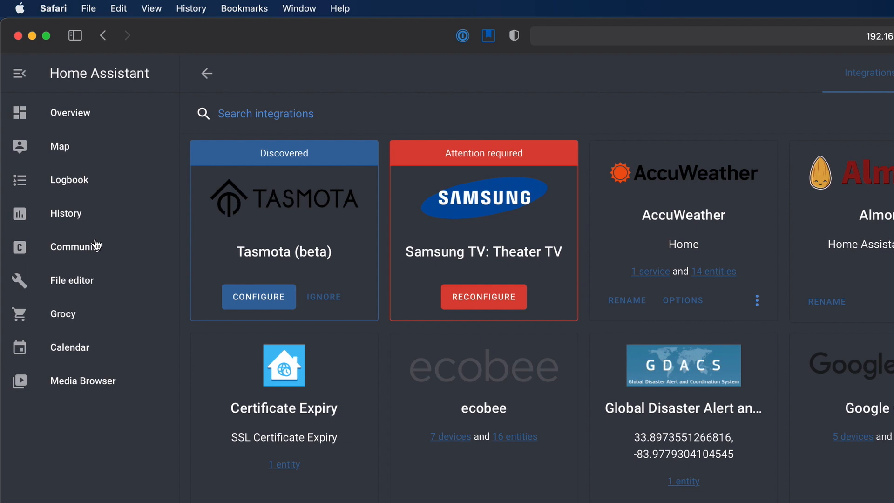
mouse_move(67, 375)
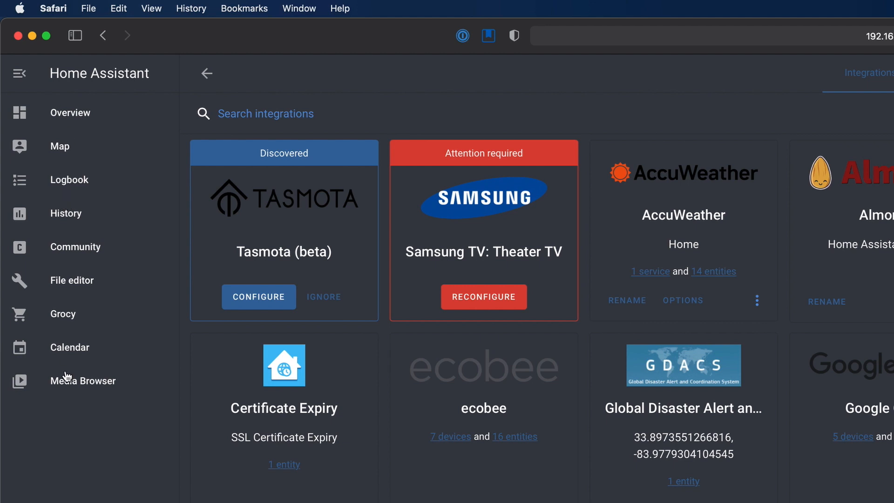
click(74, 245)
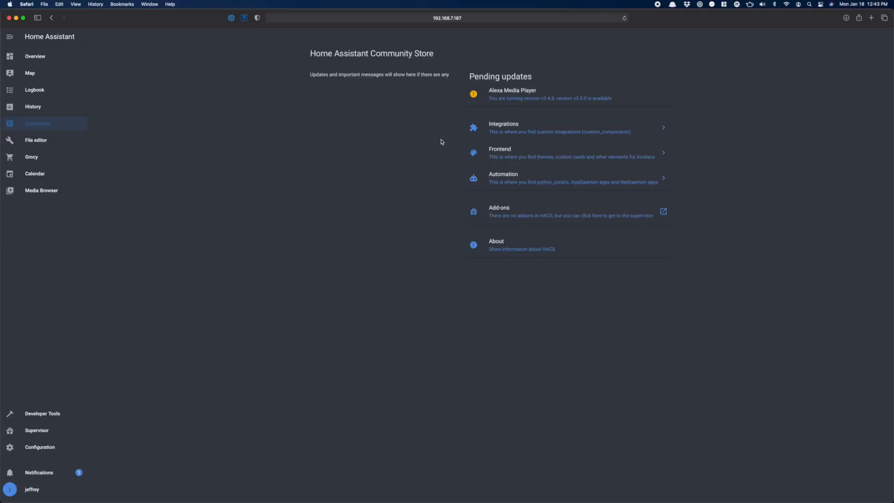
Install the Alexa Media Player update from v3.4.8 to v3.5.0 and head to Configuration to restart
click(511, 93)
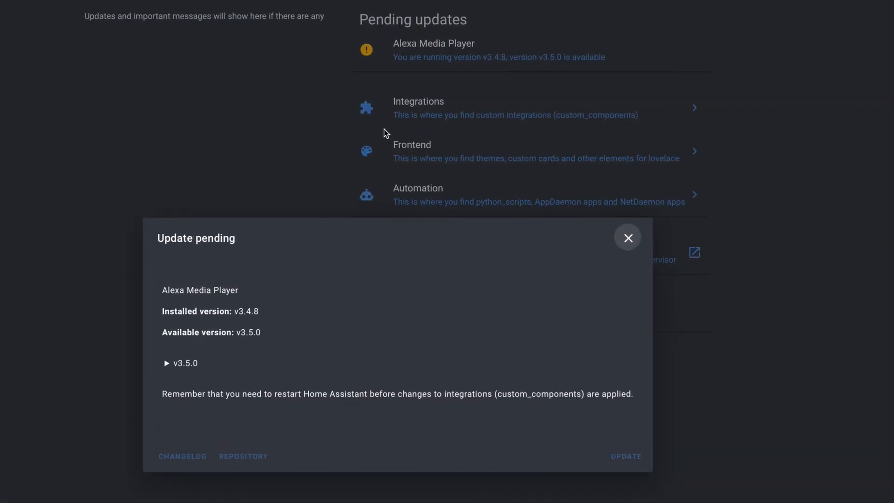
click(626, 456)
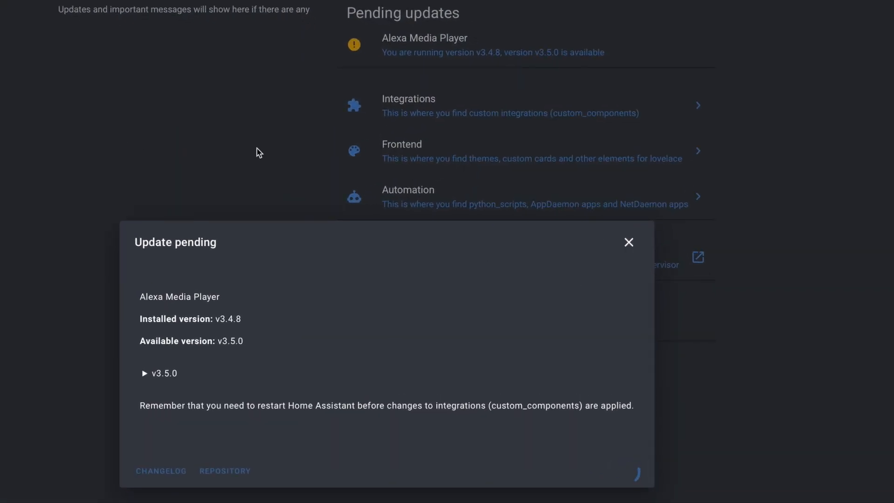
click(628, 242)
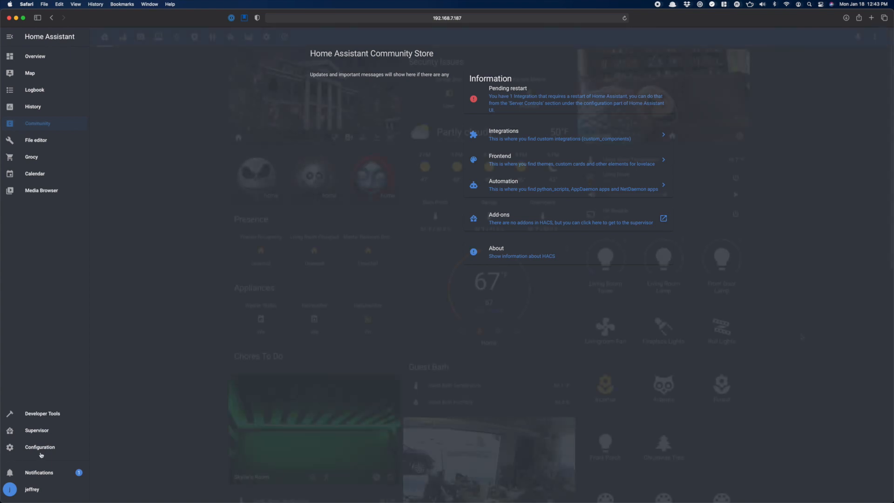
click(35, 56)
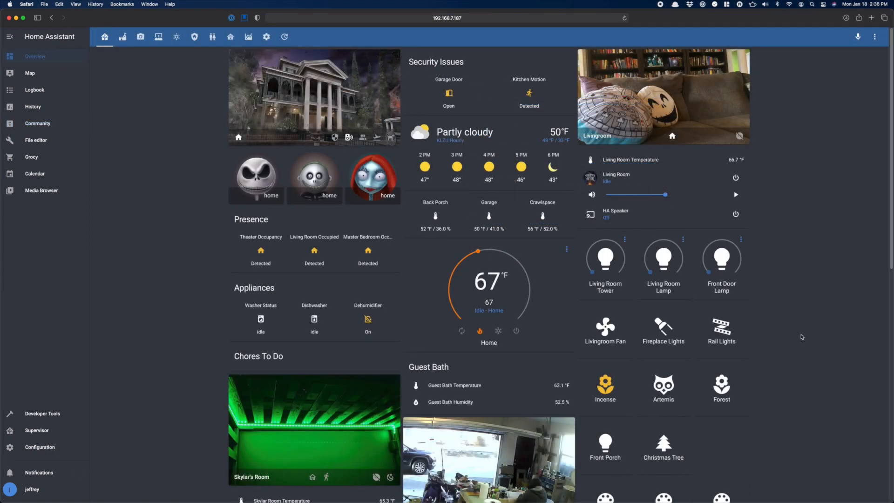